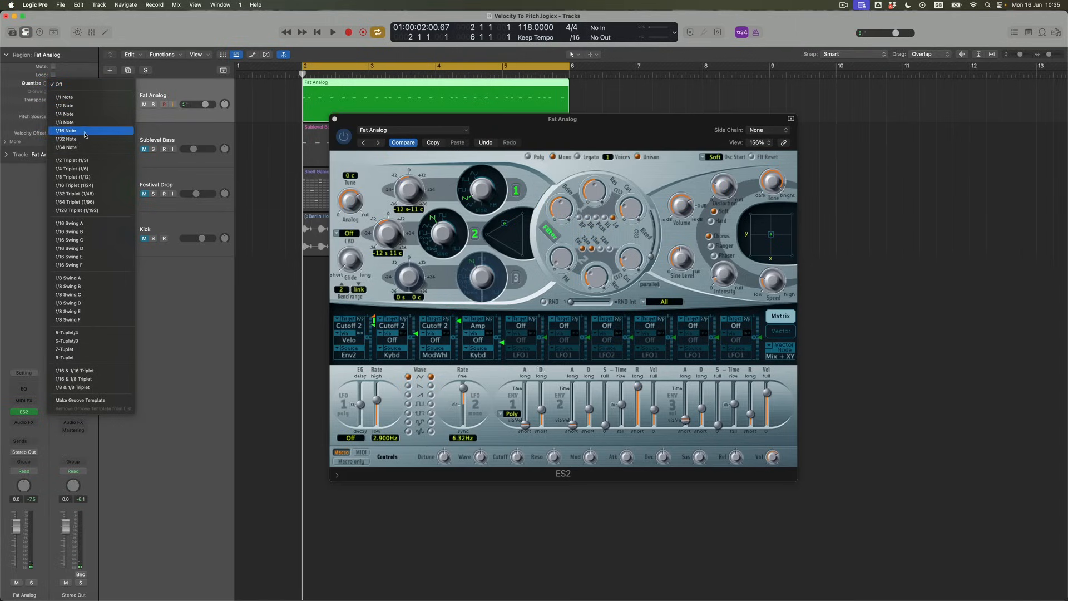
- Set the Fat Analog region's Quantize value to 1/16 Note in the Region inspector
click(65, 130)
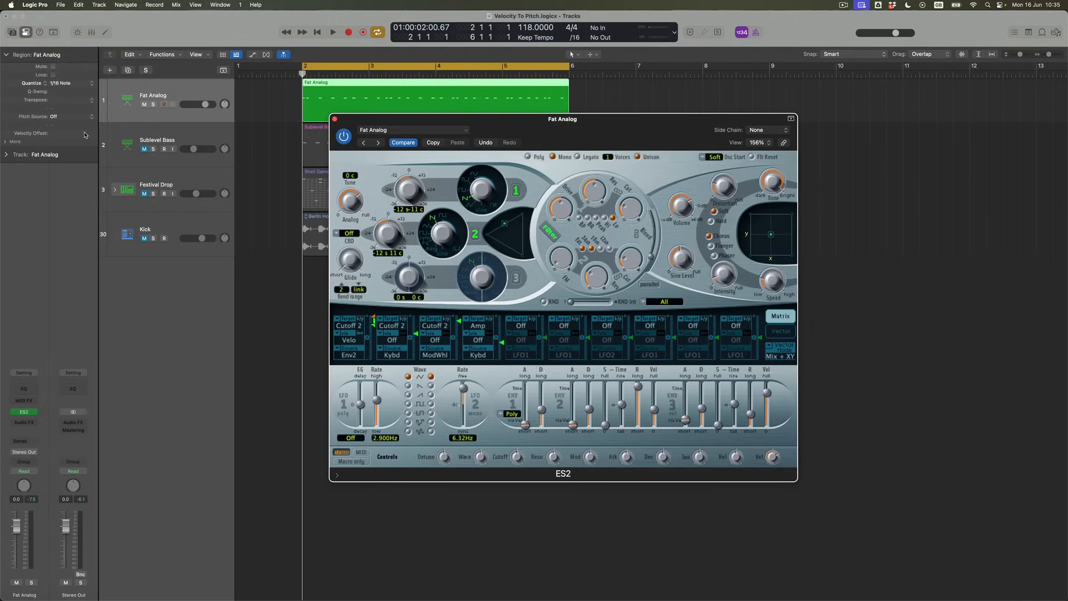